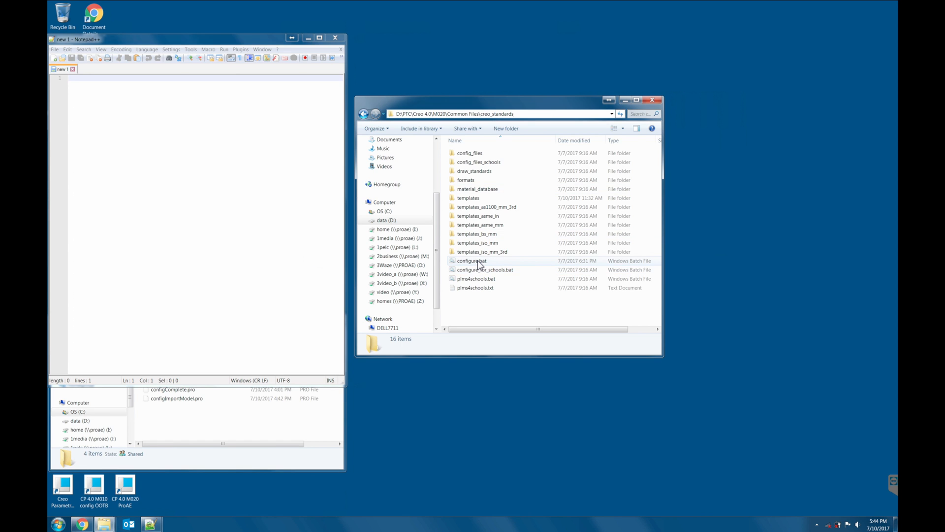
mouse_move(472, 260)
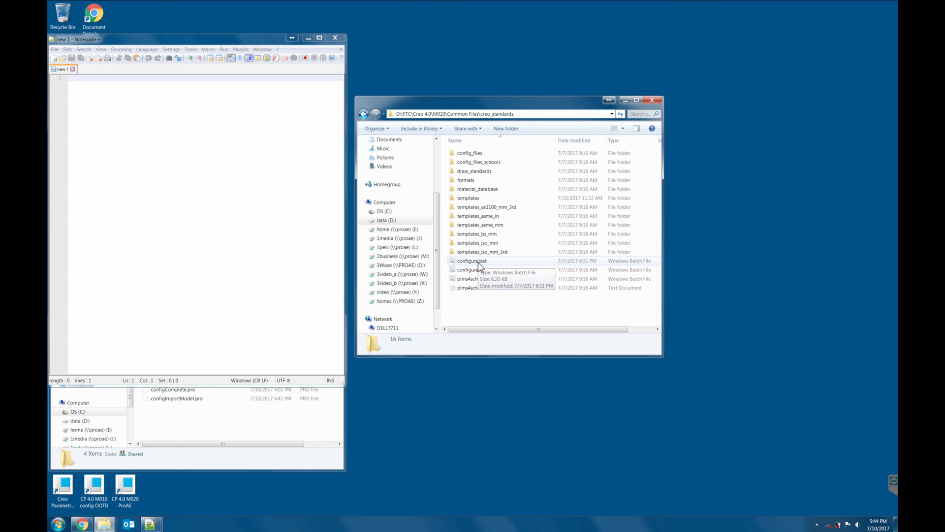
Run configure.bat and choose option 8, the default Creo English configuration
double_click(472, 260)
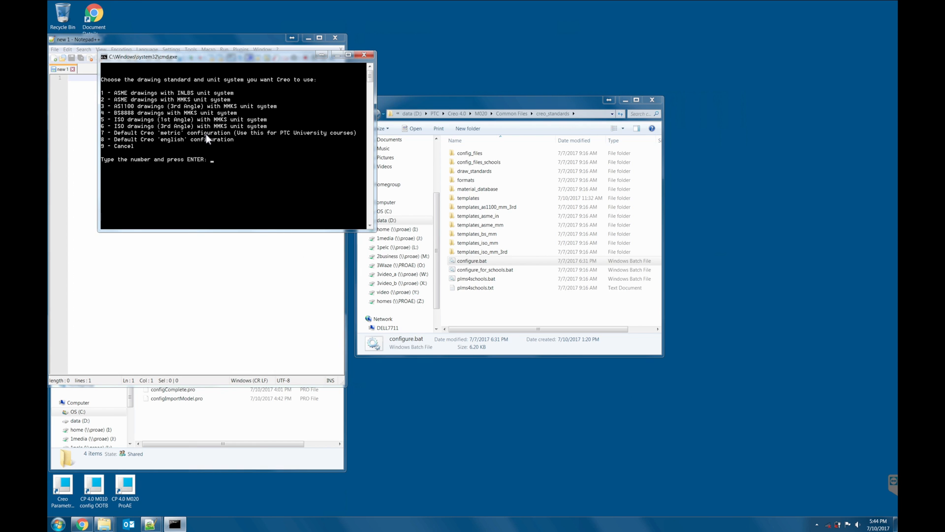
text(8)
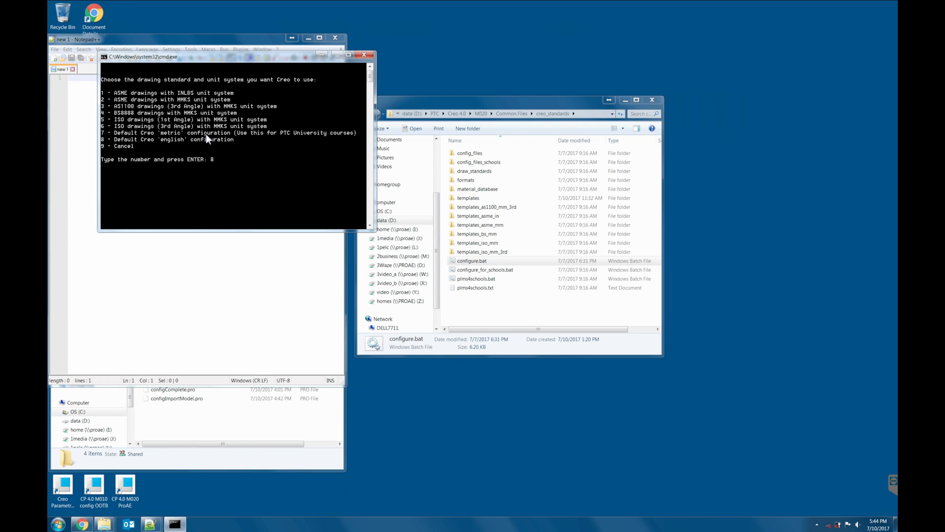
key(enter)
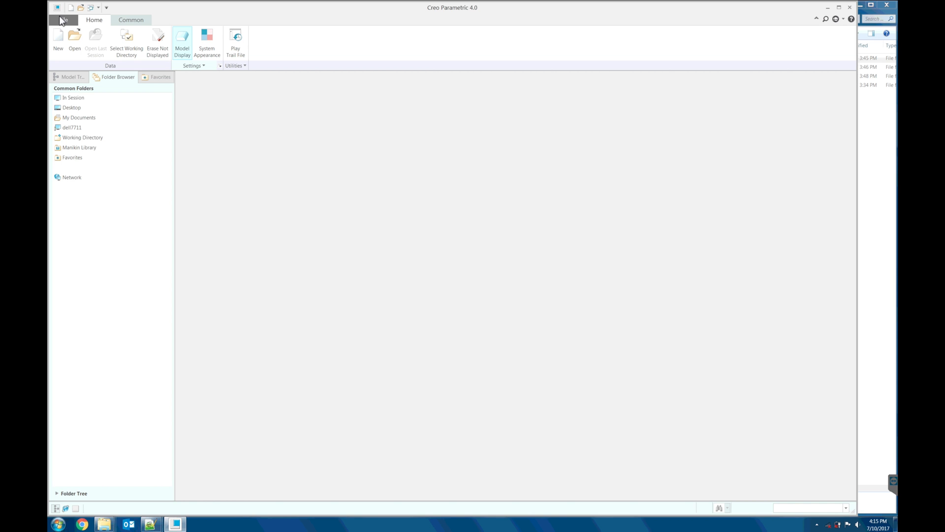
Show the Configuration Editor page of the Creo Parametric Options dialog via File > Options
click(63, 19)
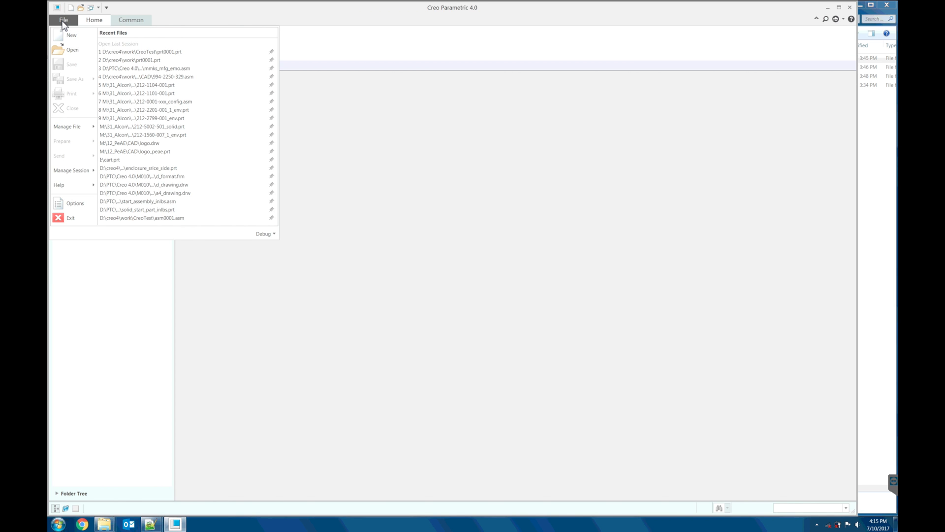
mouse_move(72, 218)
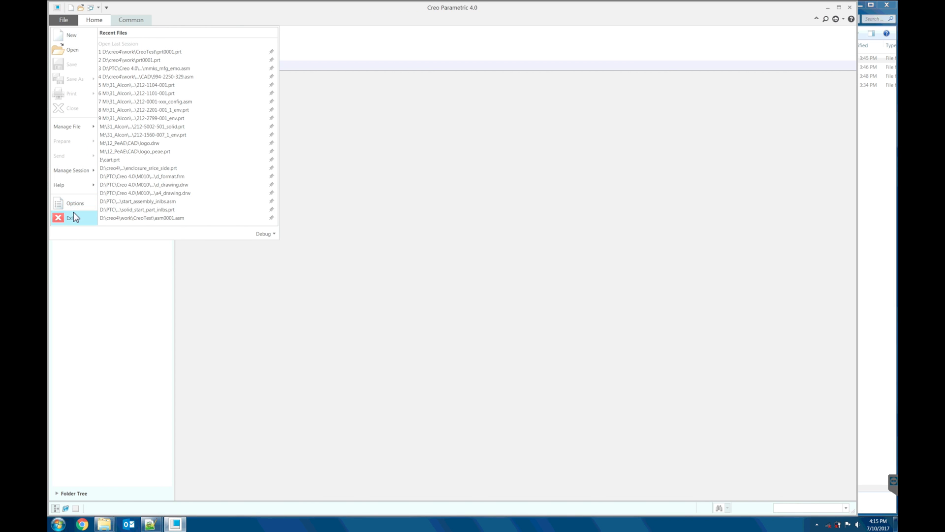
mouse_move(75, 203)
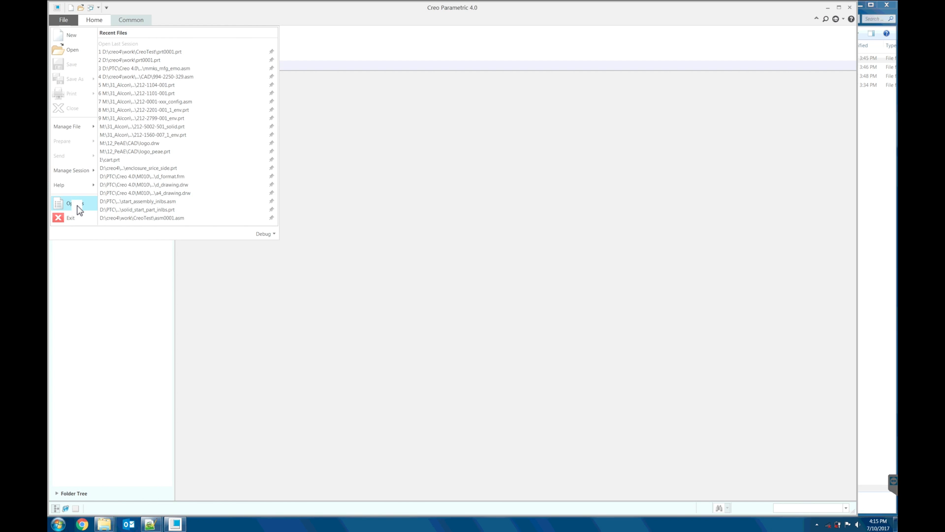
click(70, 203)
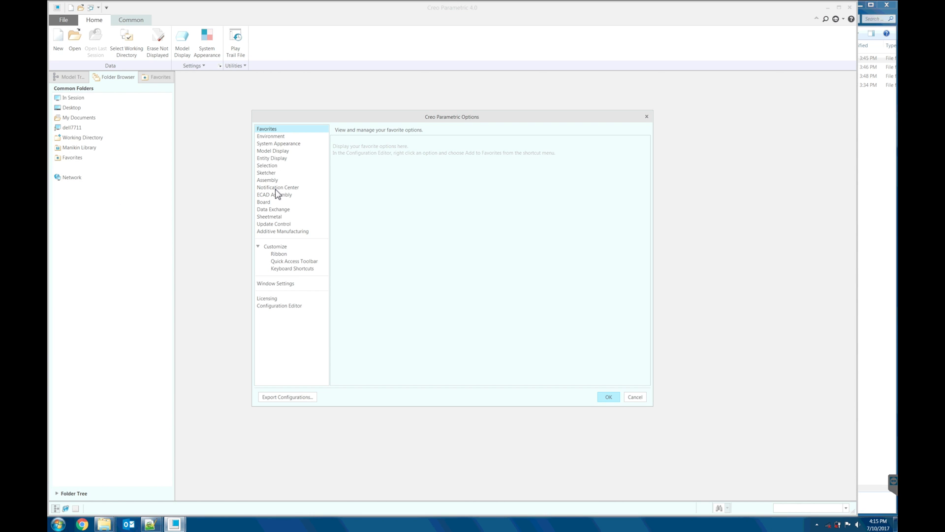
click(279, 305)
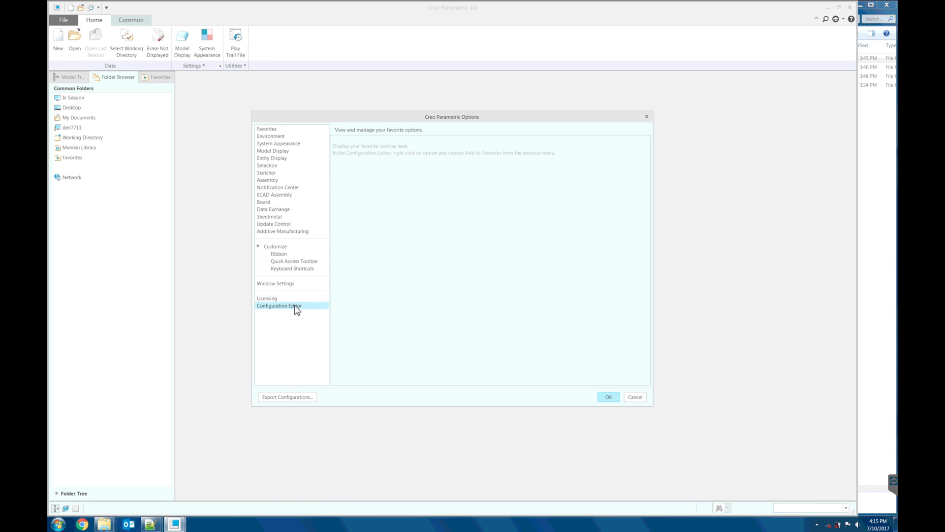
click(278, 306)
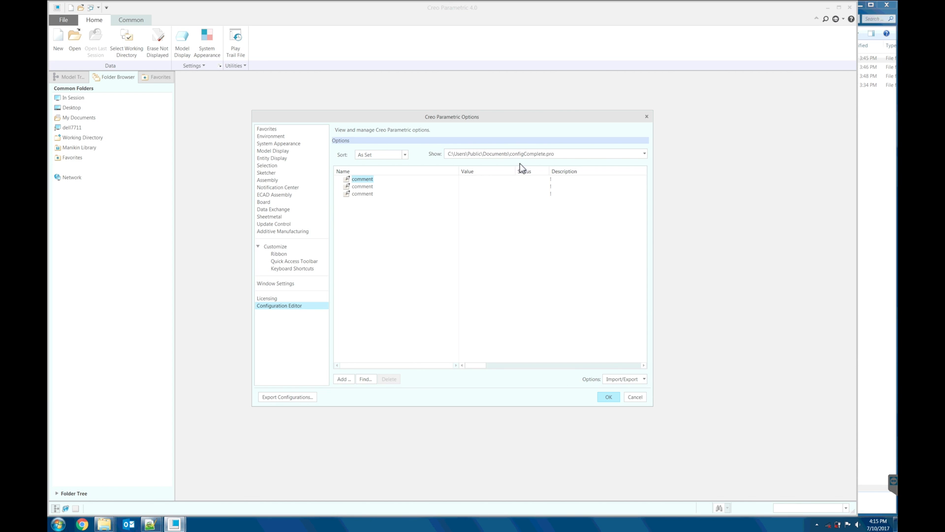
mouse_move(601, 334)
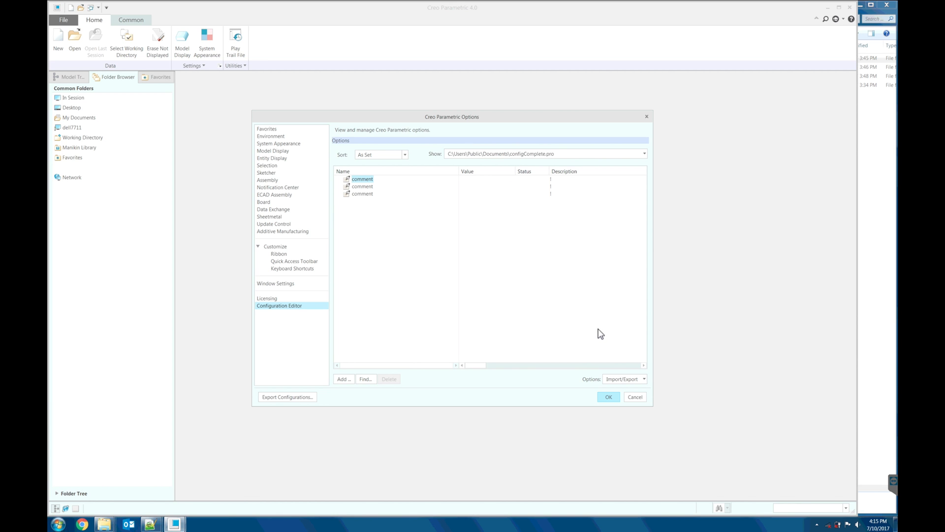
Import configComplete.pro into the configuration editor through Import/Export
click(624, 378)
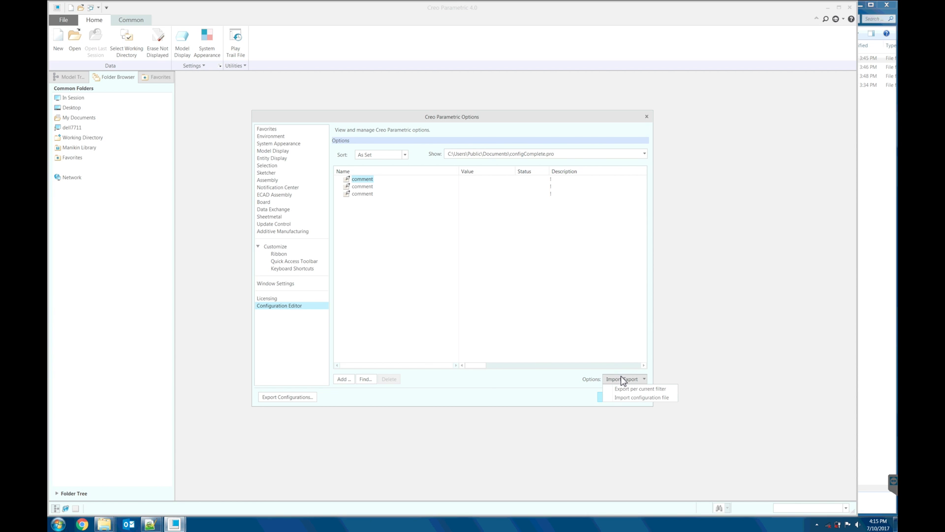
mouse_move(642, 397)
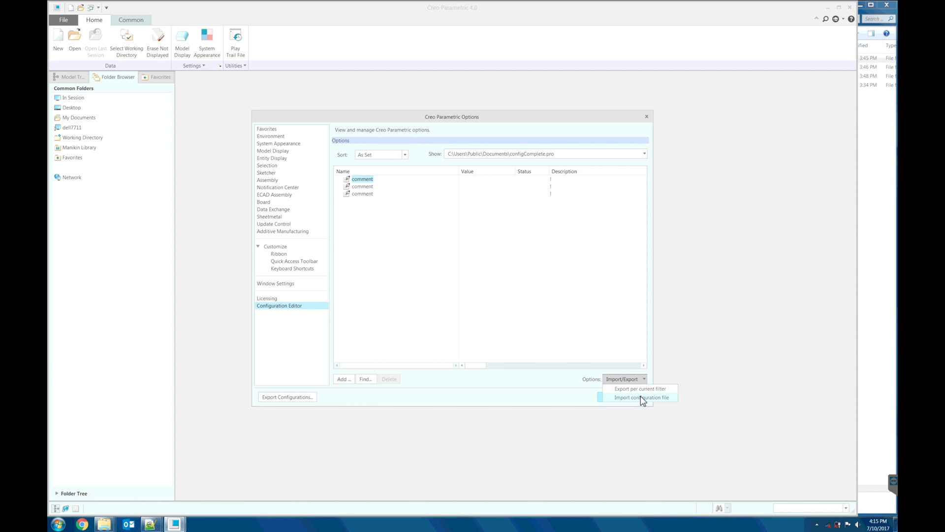
click(641, 397)
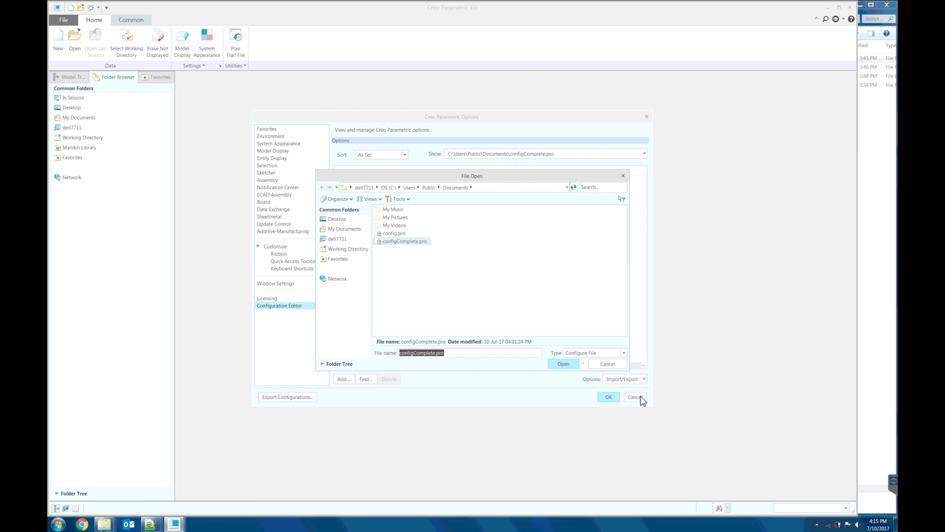
click(404, 242)
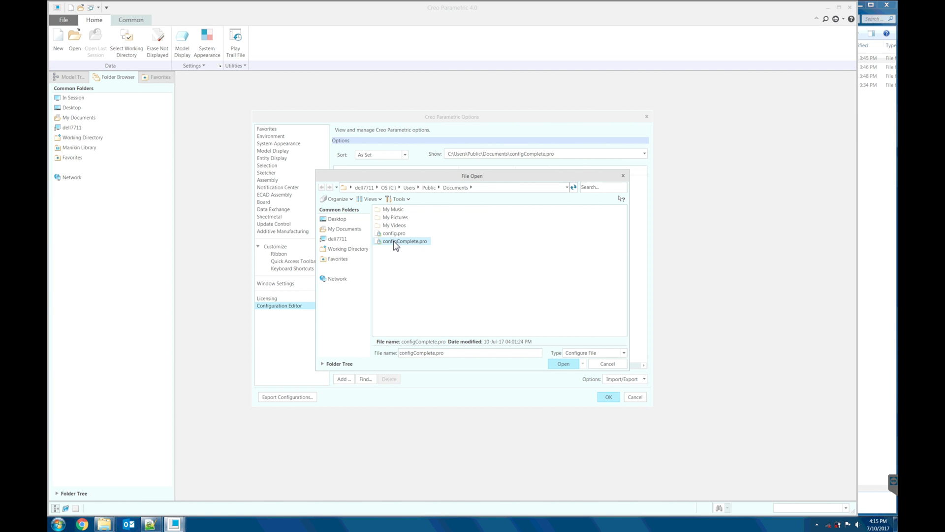
click(562, 364)
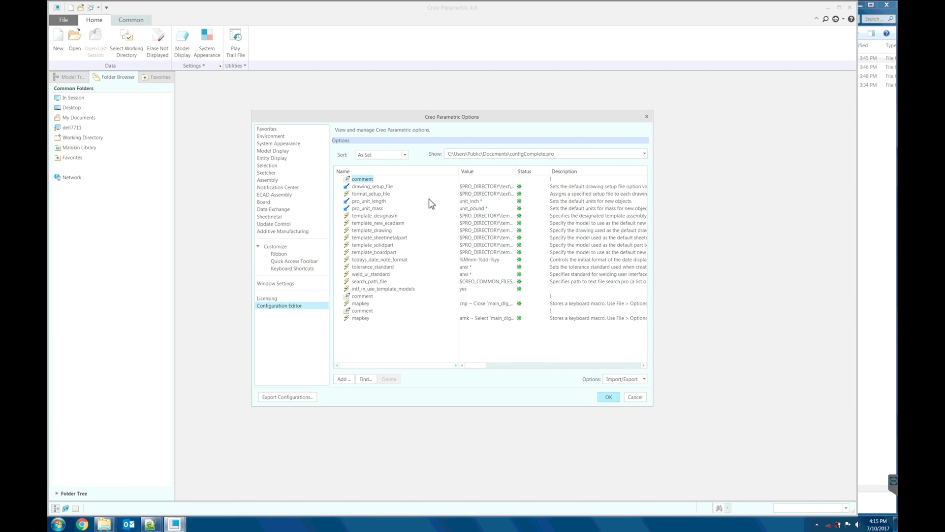
mouse_move(380, 194)
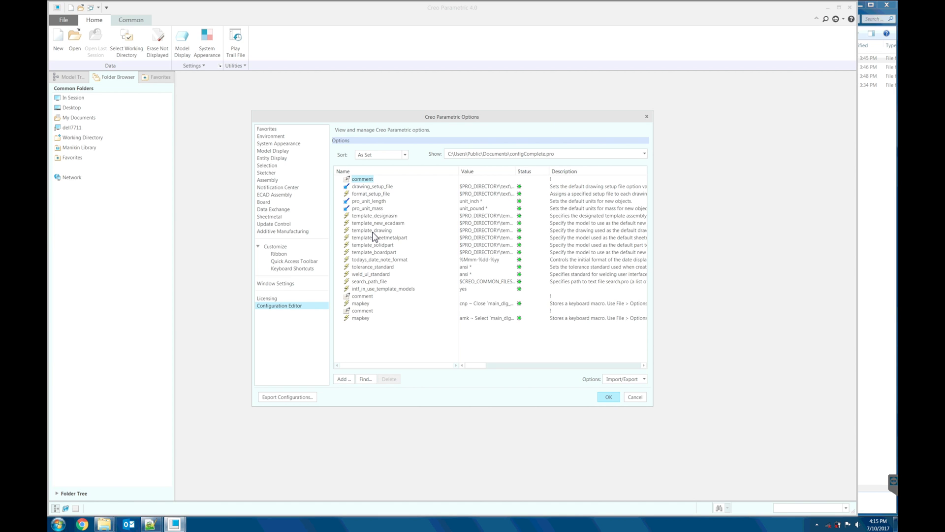
mouse_move(383, 293)
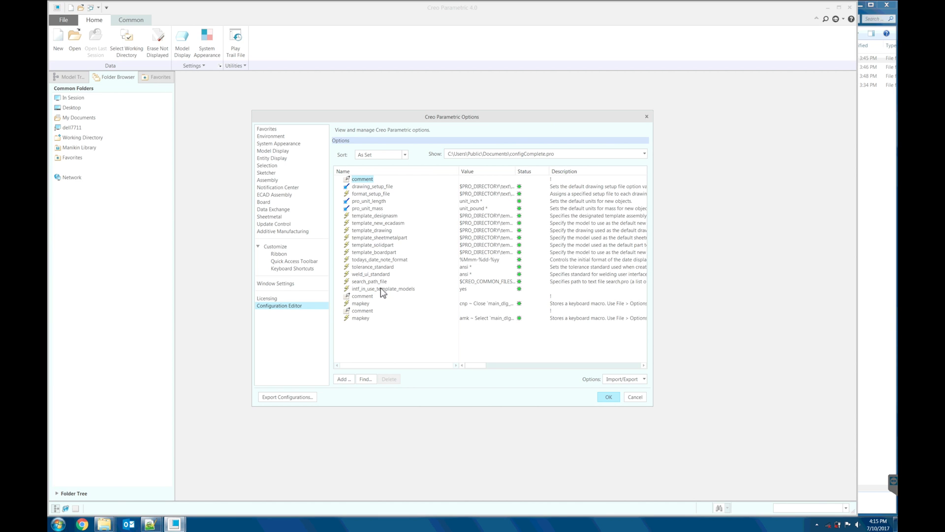
mouse_move(373, 285)
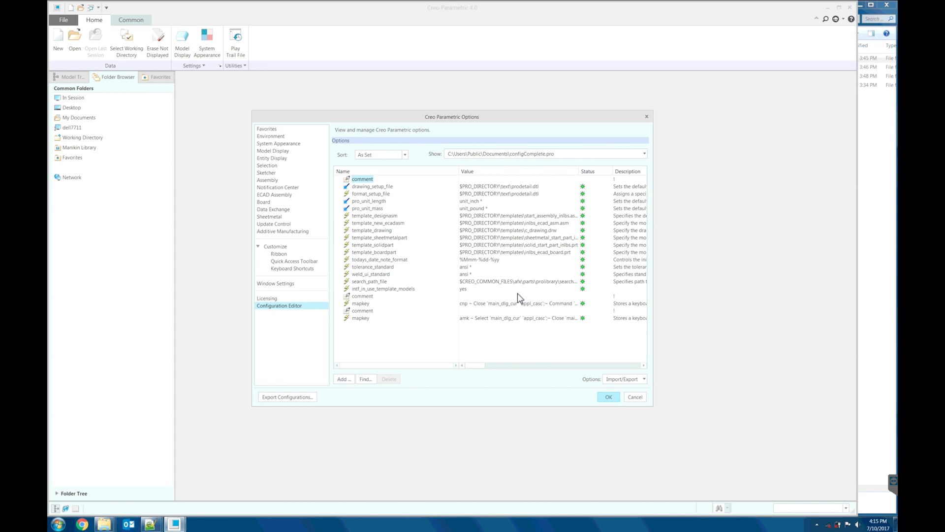
mouse_move(427, 292)
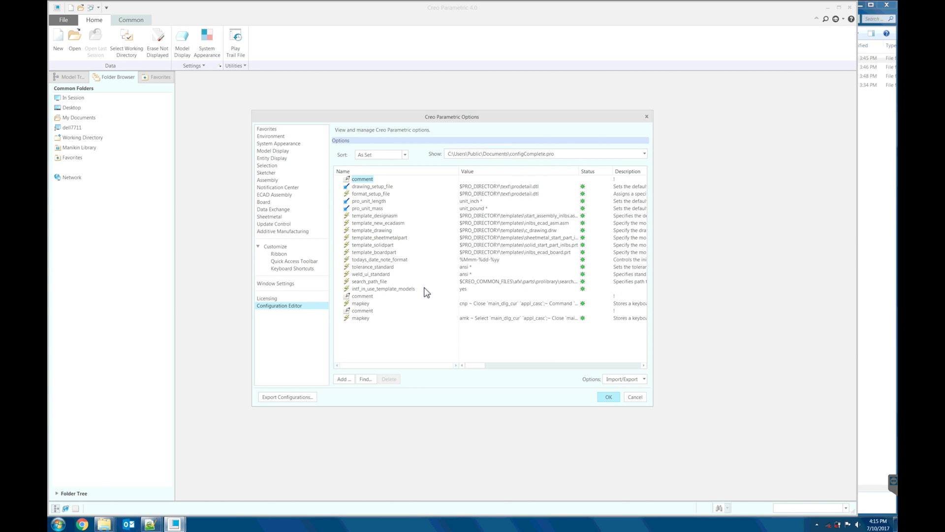
mouse_move(410, 293)
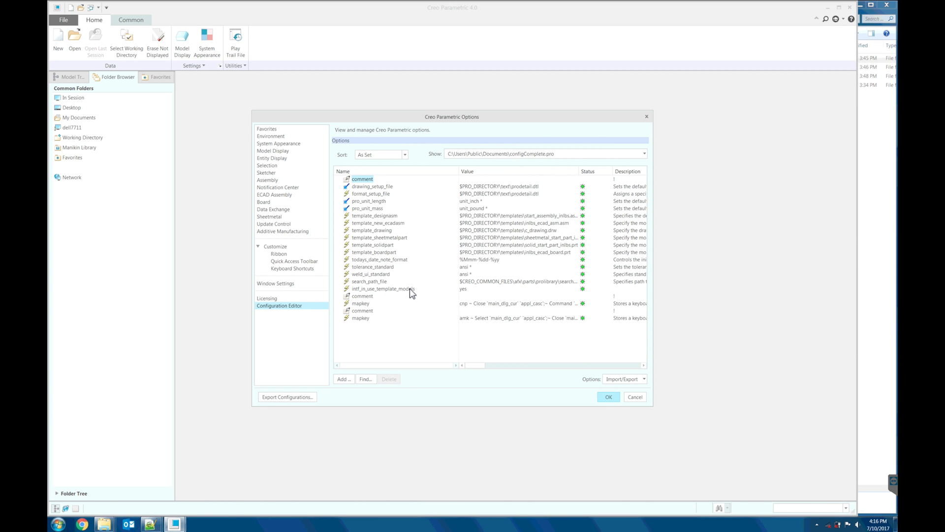
Review intf_in_use_template_models and accept the imported options with OK for this session
click(384, 289)
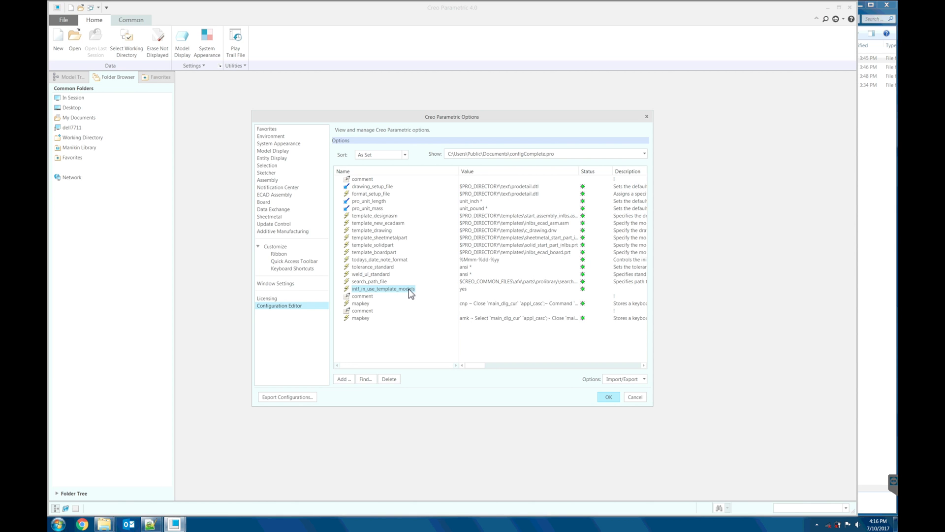
mouse_move(394, 293)
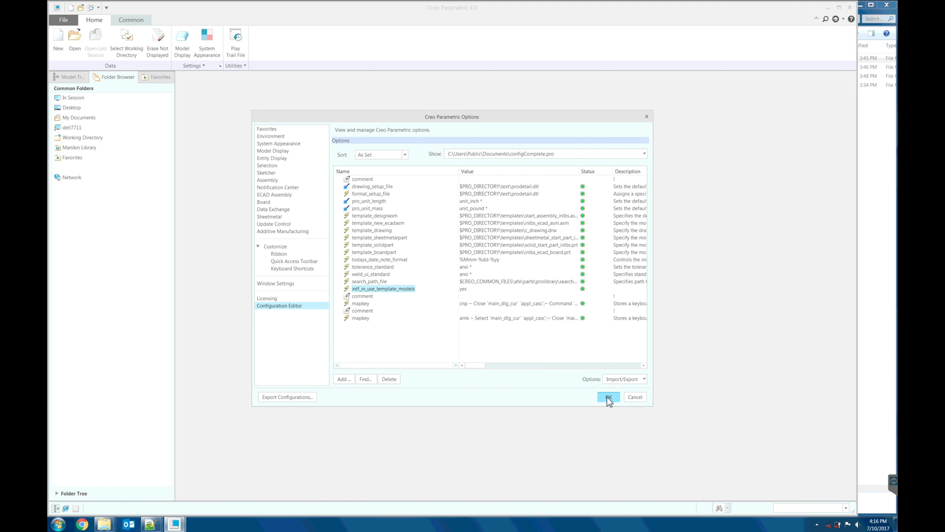
click(608, 397)
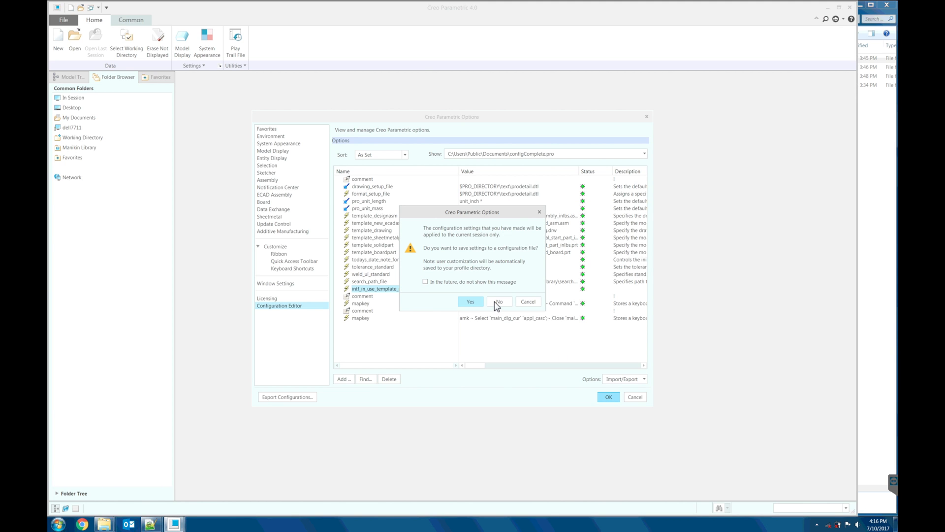